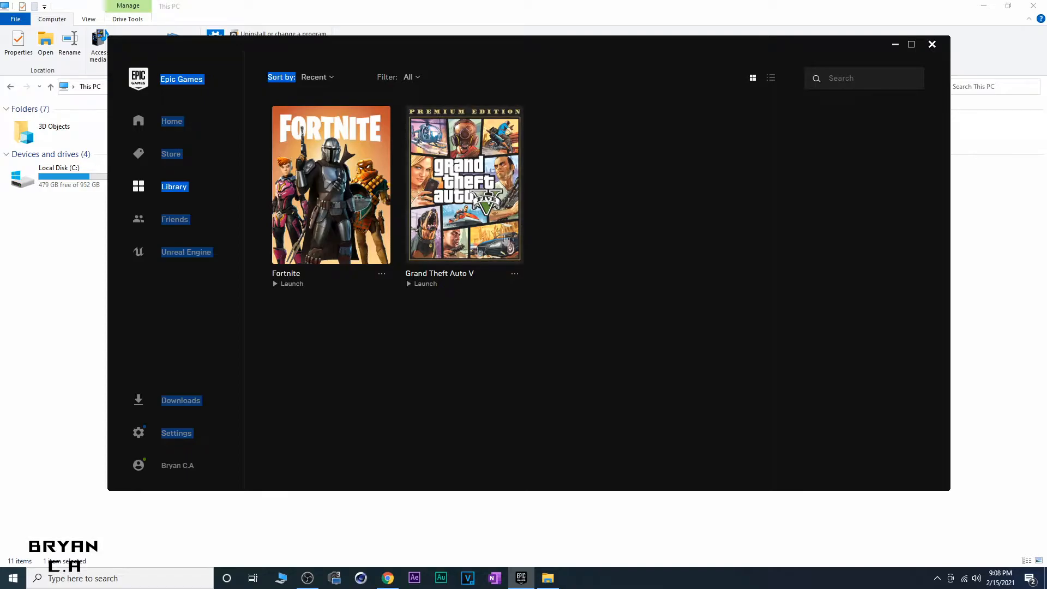
# Step: Minimize the launcher and browse to C:\Program Files\Epic Games
pyautogui.click(931, 43)
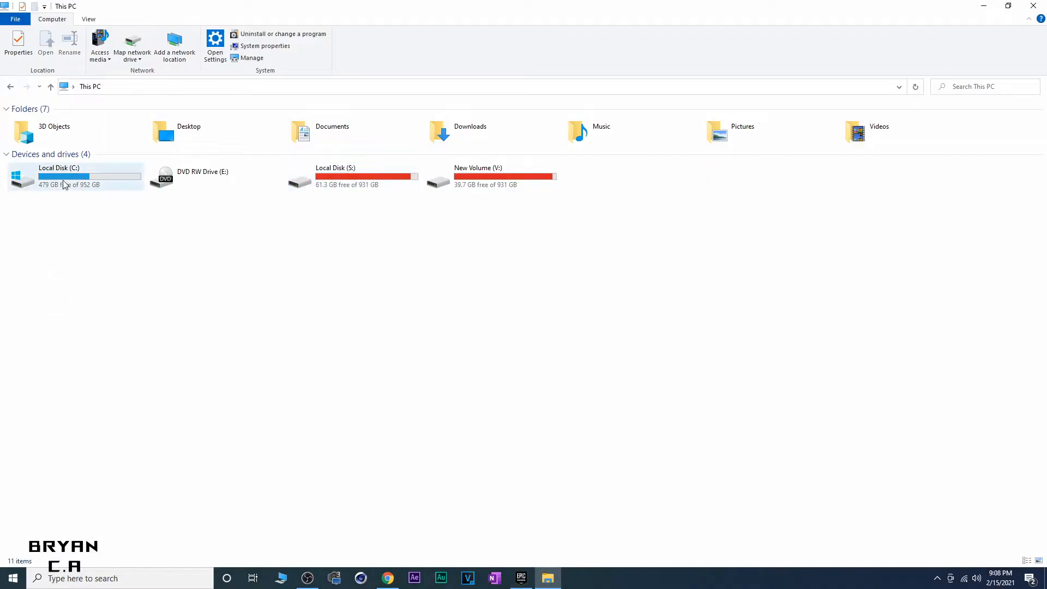
pyautogui.doubleClick(65, 181)
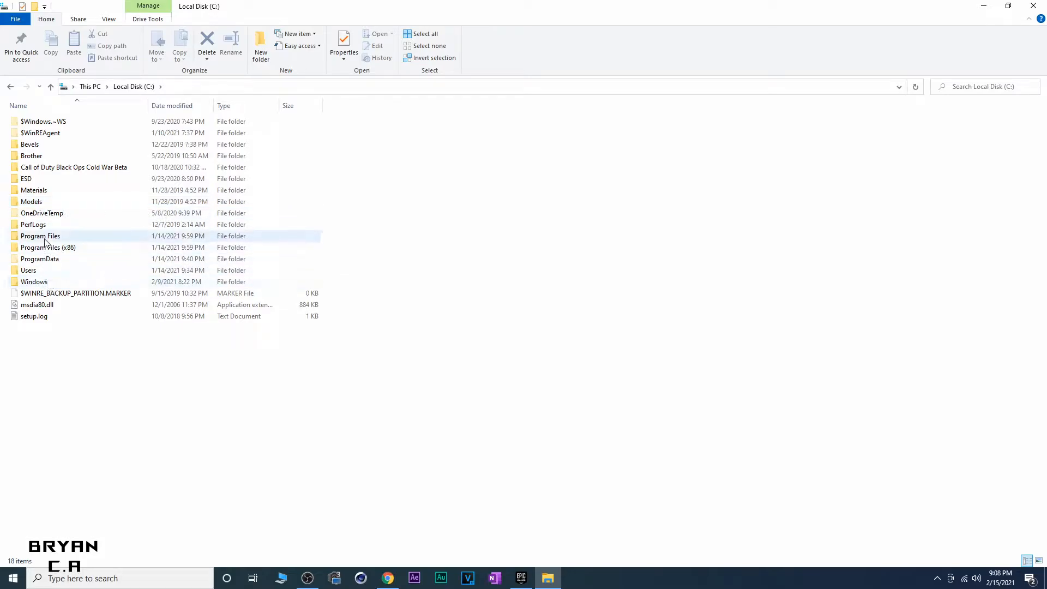
pyautogui.doubleClick(39, 236)
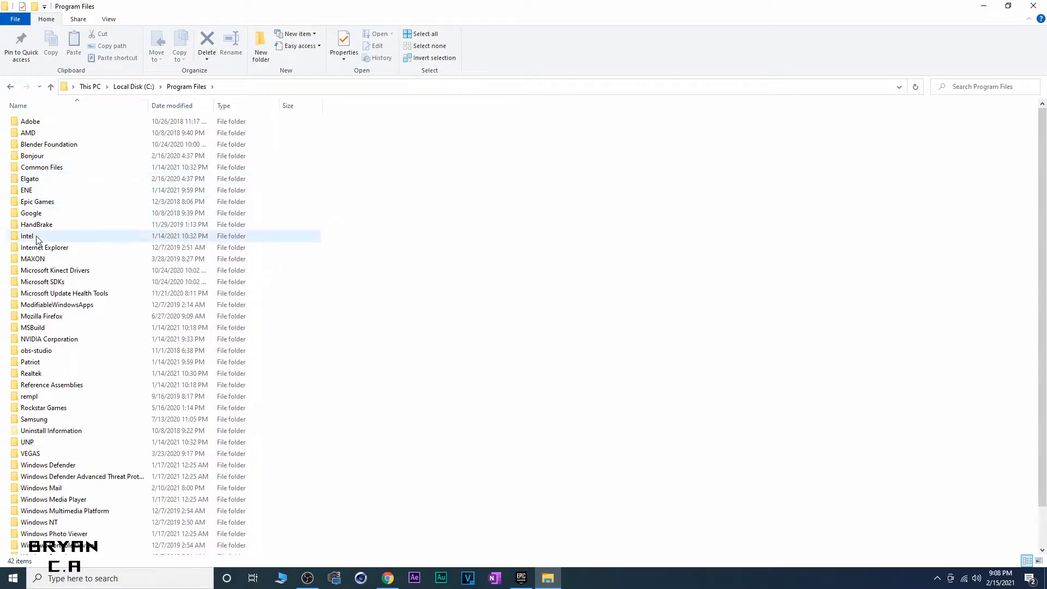
pyautogui.moveTo(26, 442)
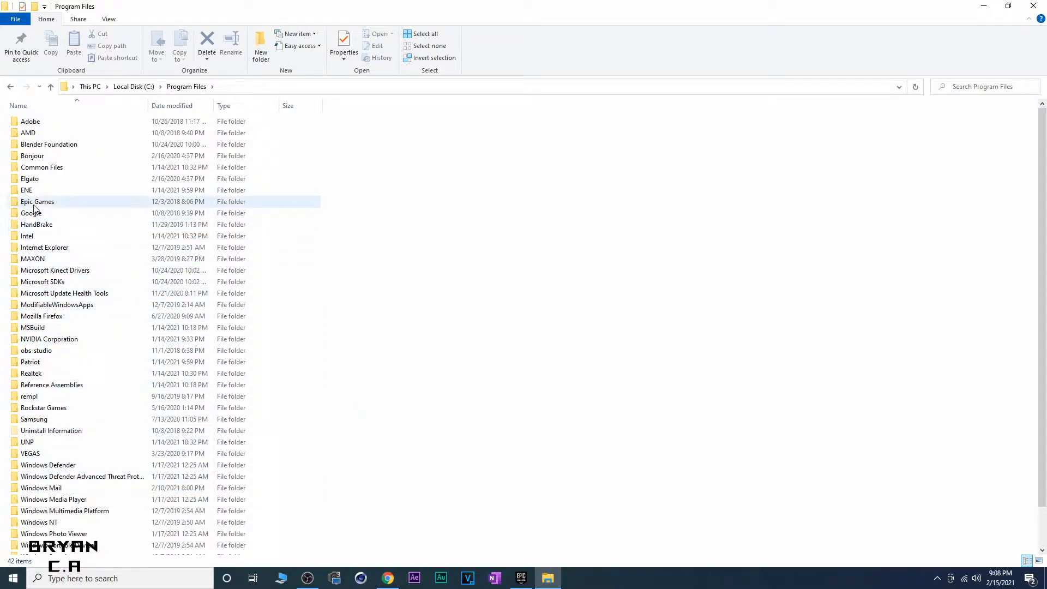
pyautogui.doubleClick(38, 201)
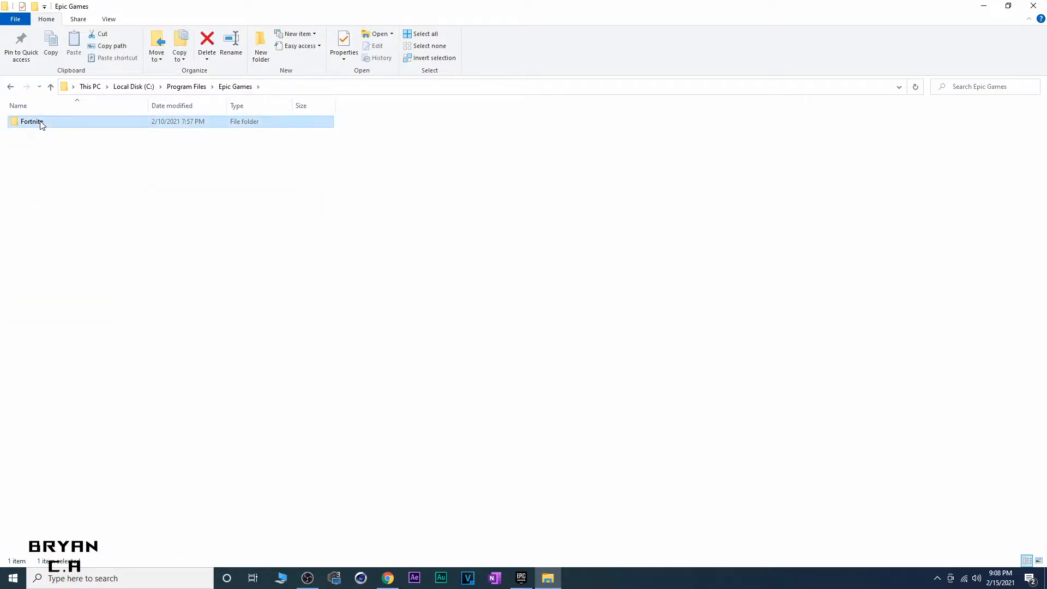
# Step: Check the Fortnite folder's Properties (29.8 GB) and cancel out without changes
pyautogui.rightClick(41, 123)
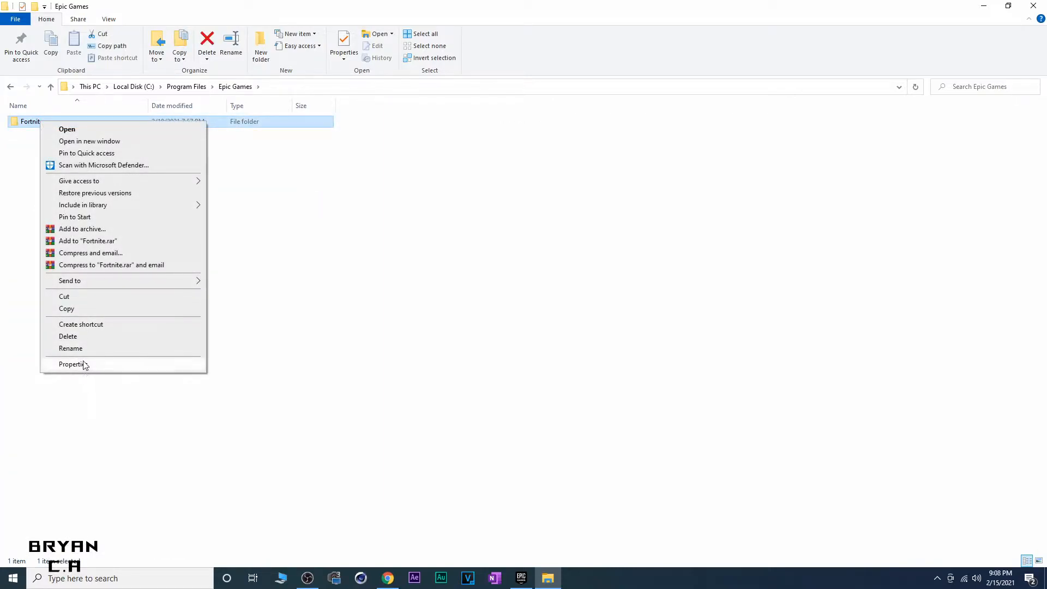
pyautogui.click(71, 364)
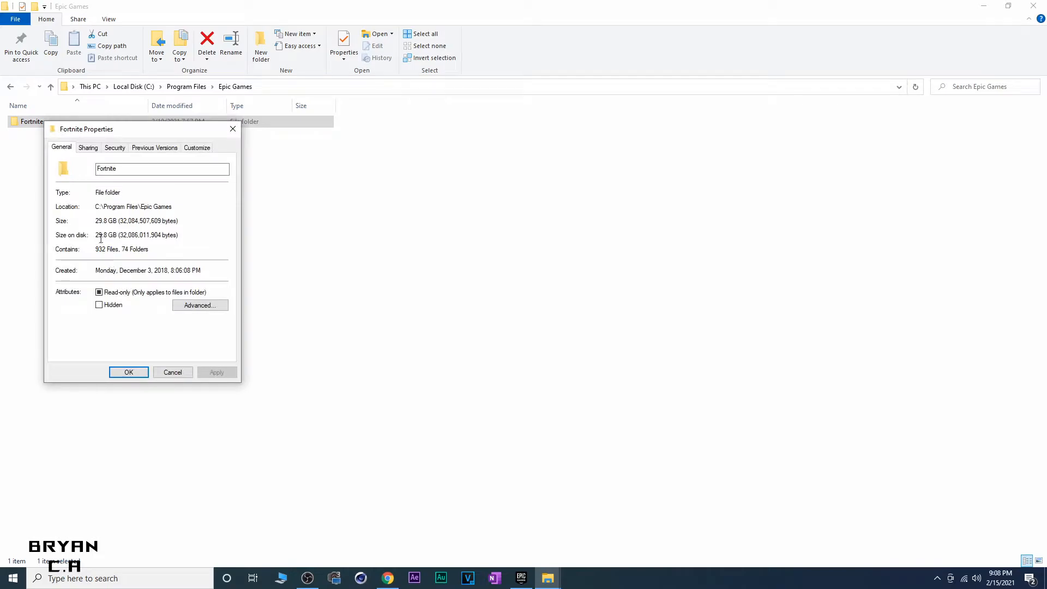
pyautogui.moveTo(130, 244)
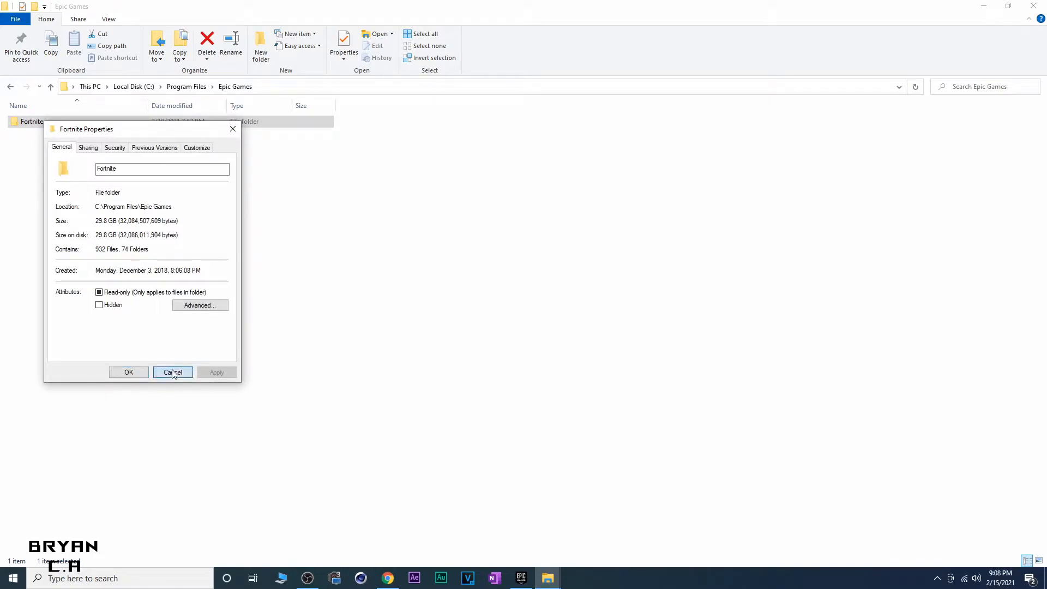
pyautogui.click(173, 372)
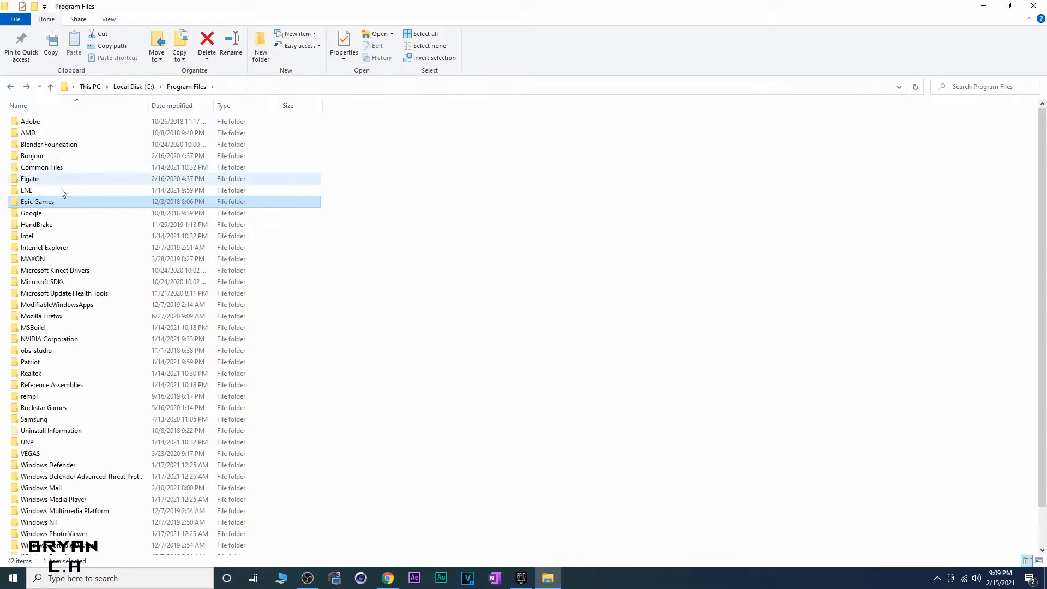
# Step: Copy the Epic Games folder to Local Disk (S:), collapsing the copy progress details
pyautogui.rightClick(37, 201)
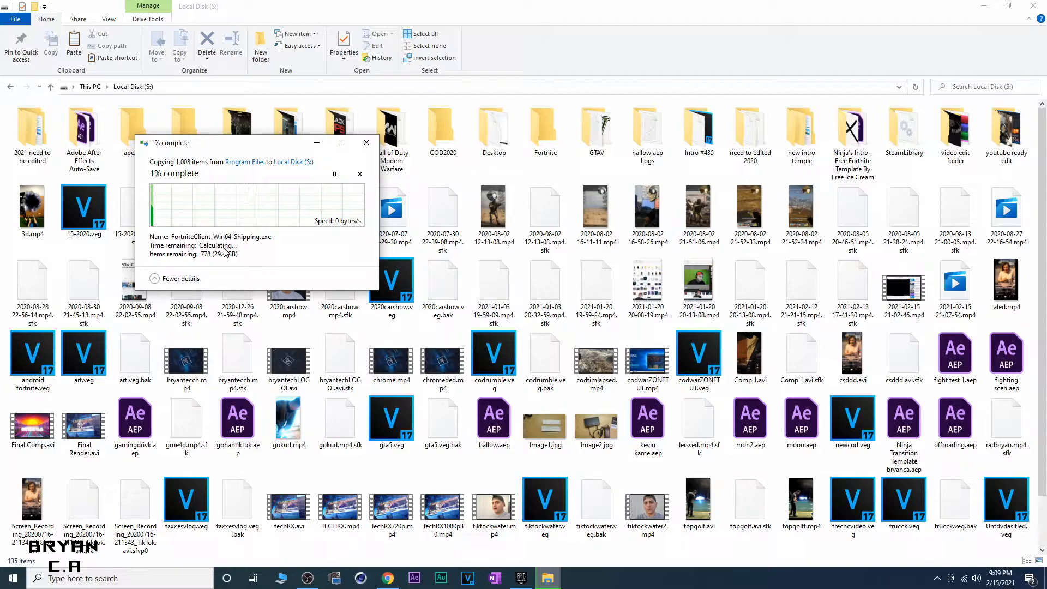
pyautogui.moveTo(347, 237)
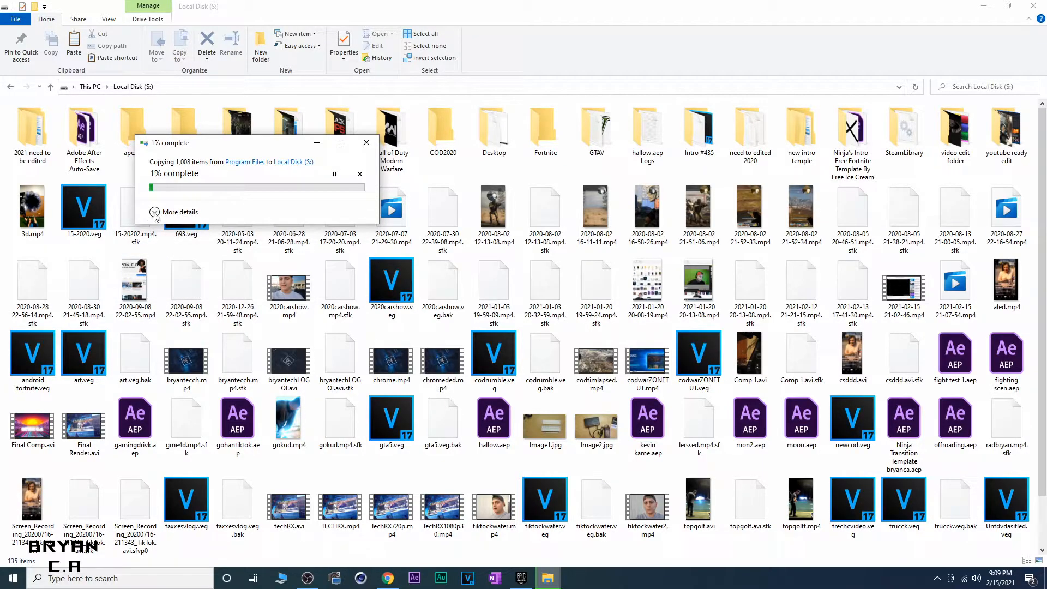
pyautogui.click(155, 211)
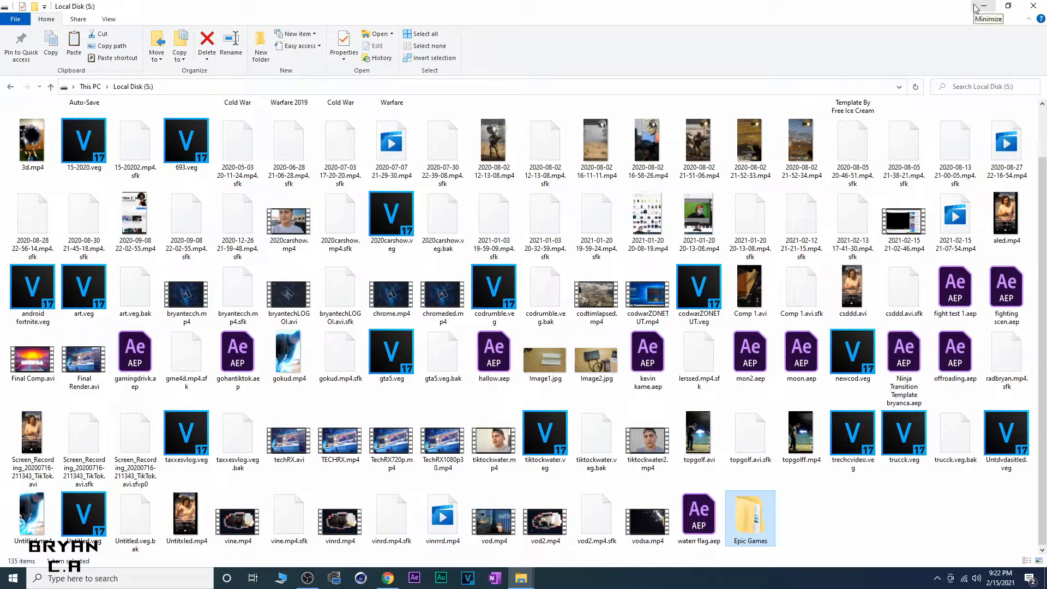
pyautogui.moveTo(703, 467)
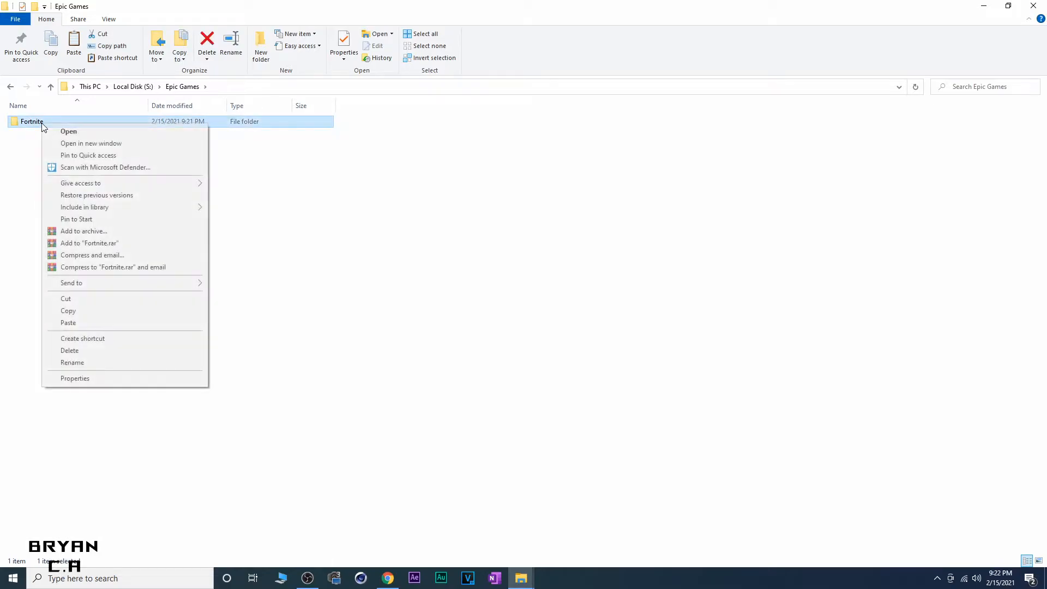
pyautogui.moveTo(88, 365)
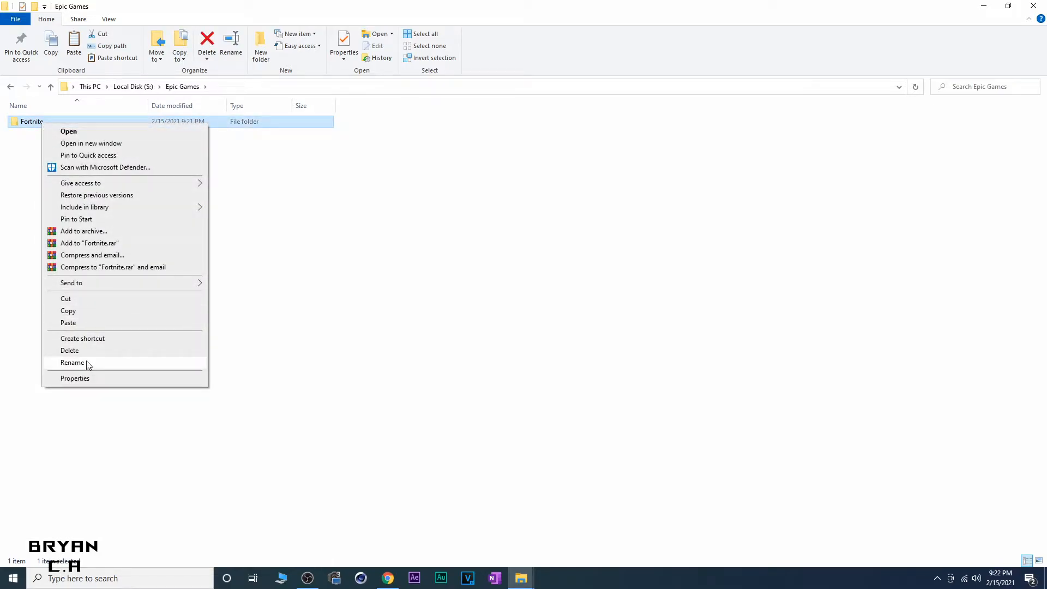
# Step: Rename the copied Fortnite folder in S:\Epic Games by appending 'OLD'
pyautogui.click(72, 364)
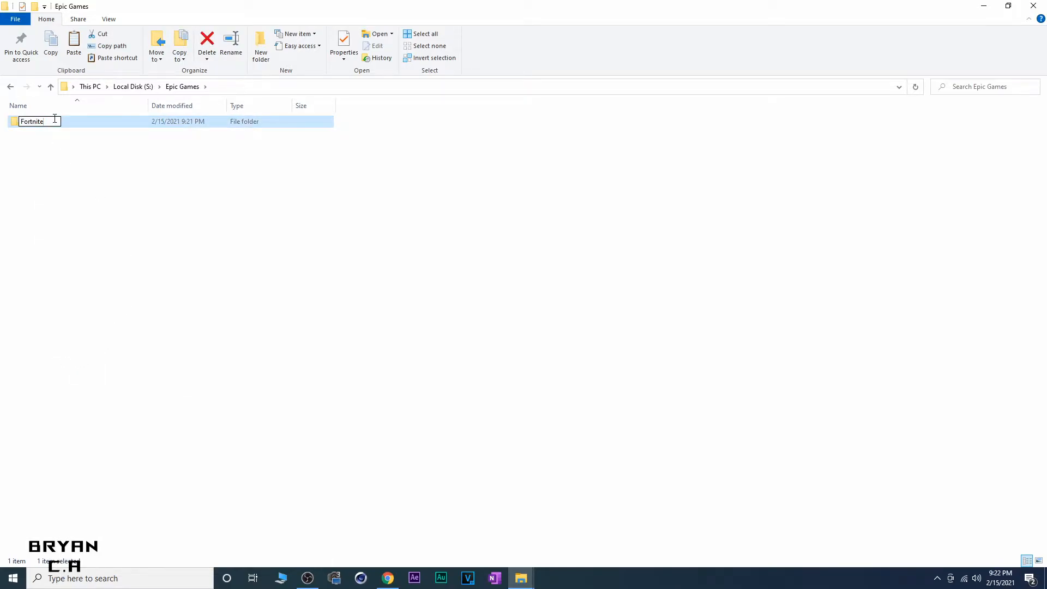
pyautogui.write('OLD')
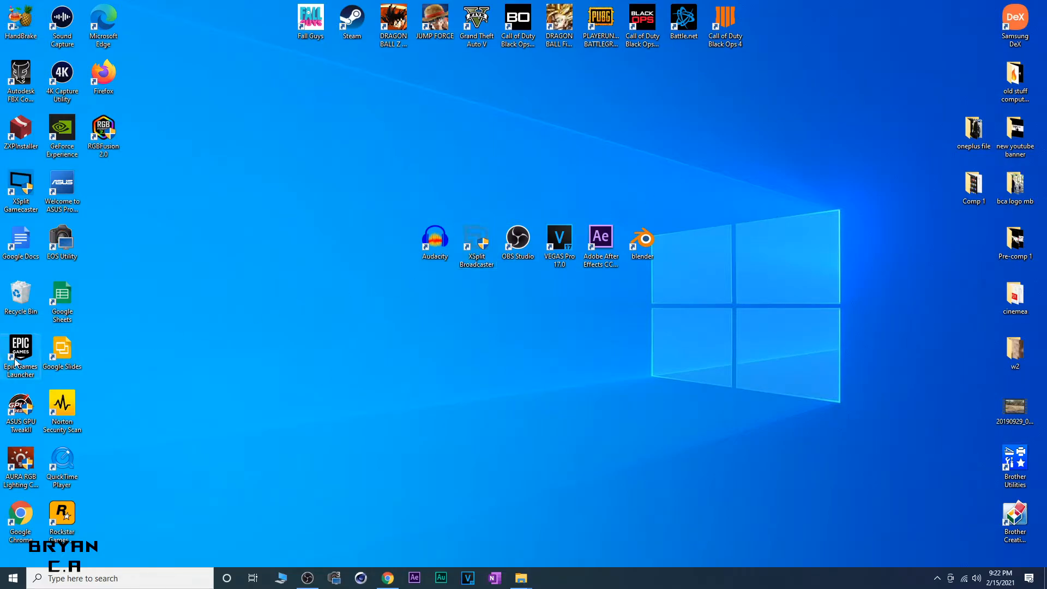
# Step: Start the Fortnite install from the launcher library and choose to browse for a folder
pyautogui.doubleClick(21, 348)
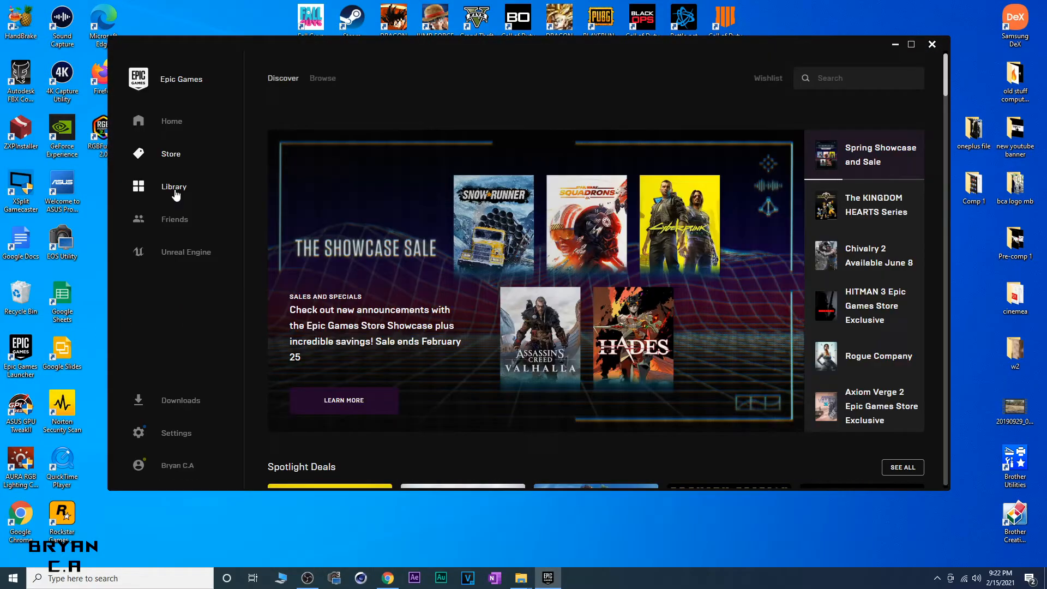
pyautogui.click(173, 186)
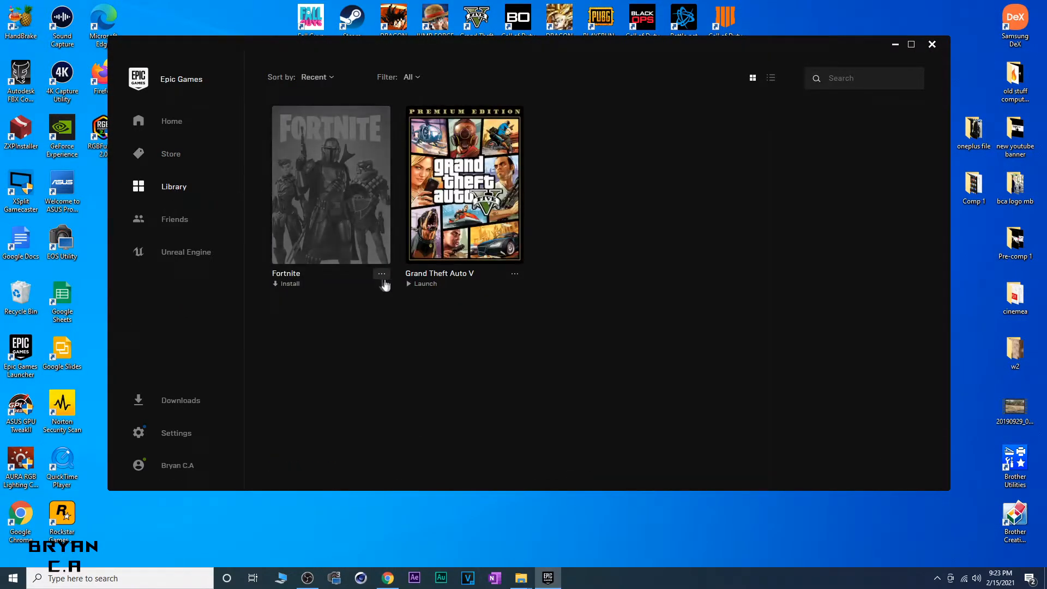
pyautogui.moveTo(288, 286)
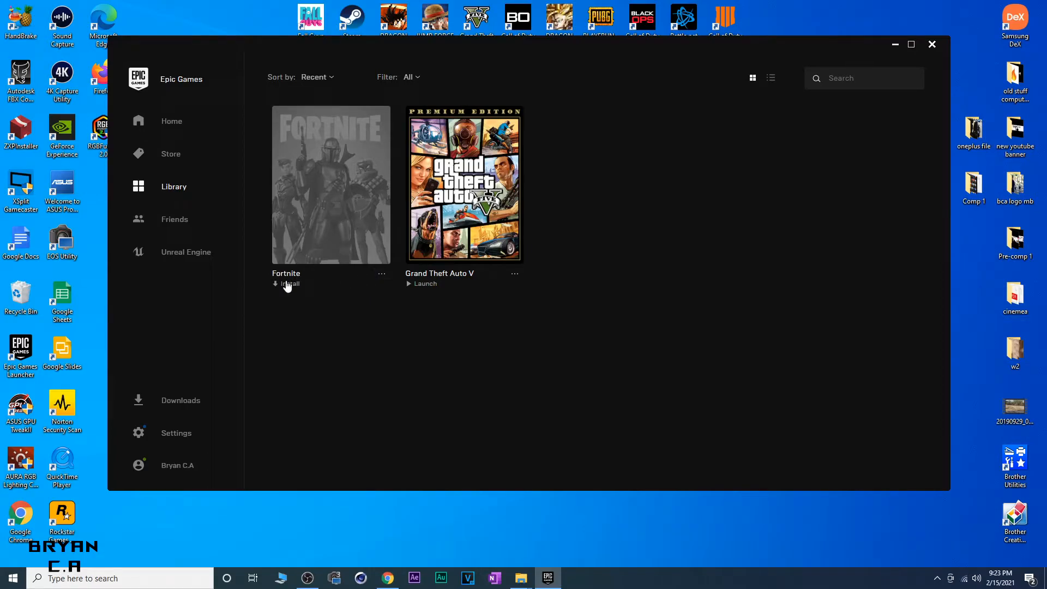
pyautogui.click(289, 284)
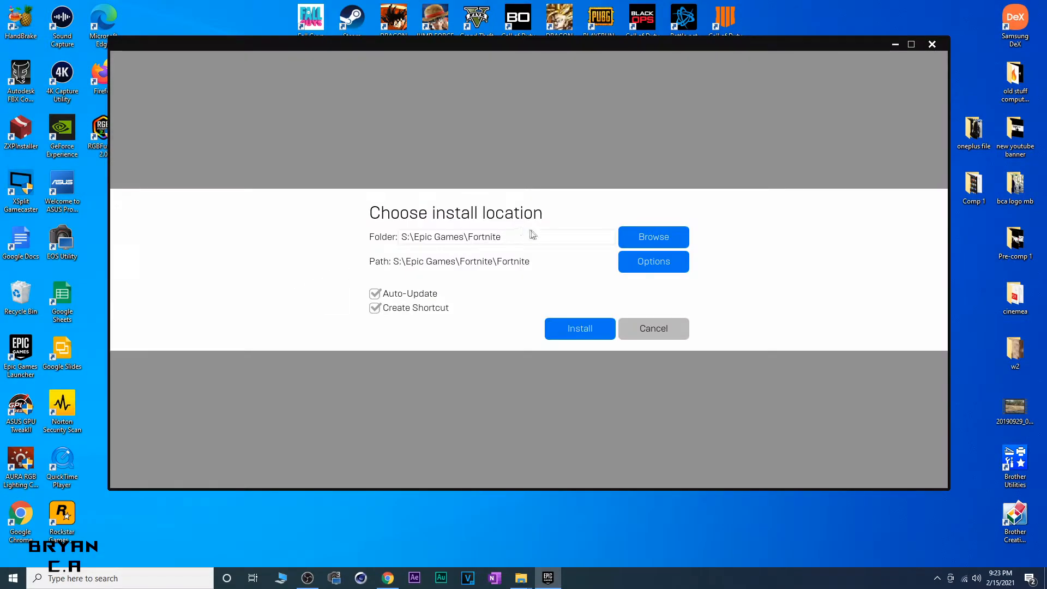
pyautogui.click(654, 237)
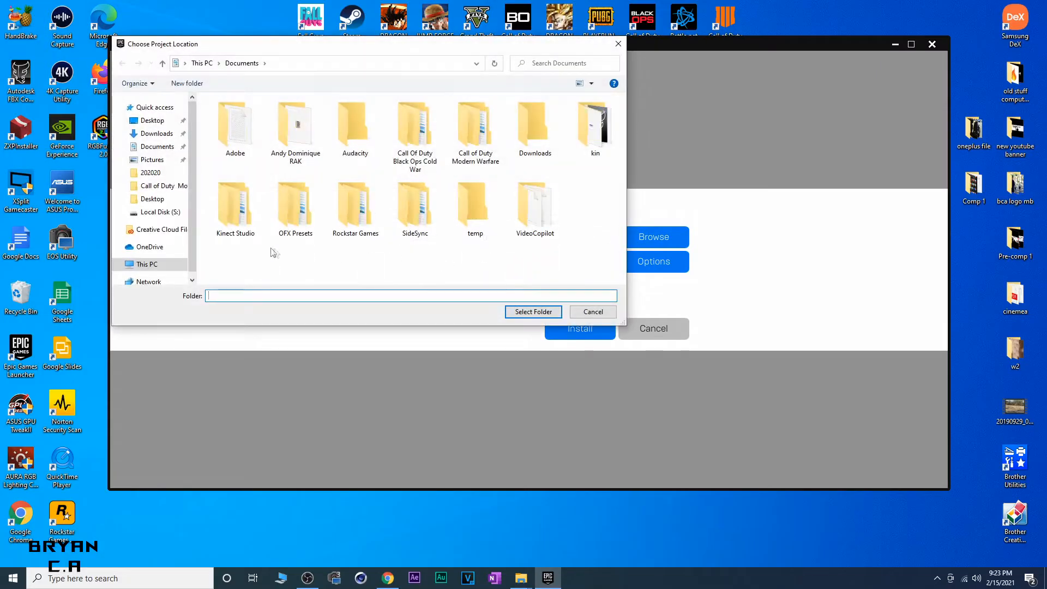
# Step: Select S:\Epic Games as the install folder and begin installing Fortnite there
pyautogui.click(146, 264)
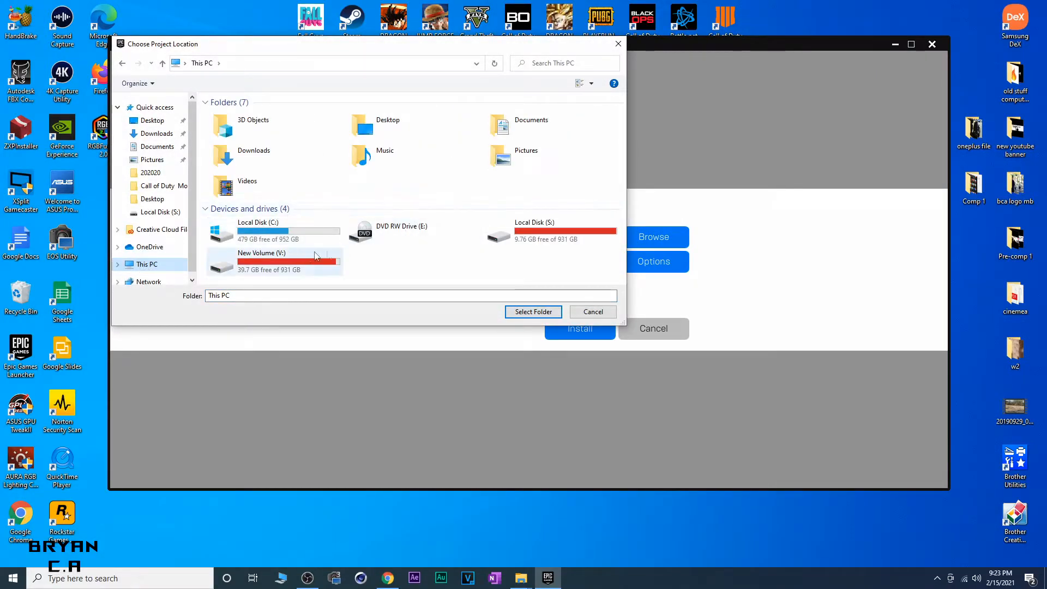
pyautogui.doubleClick(535, 232)
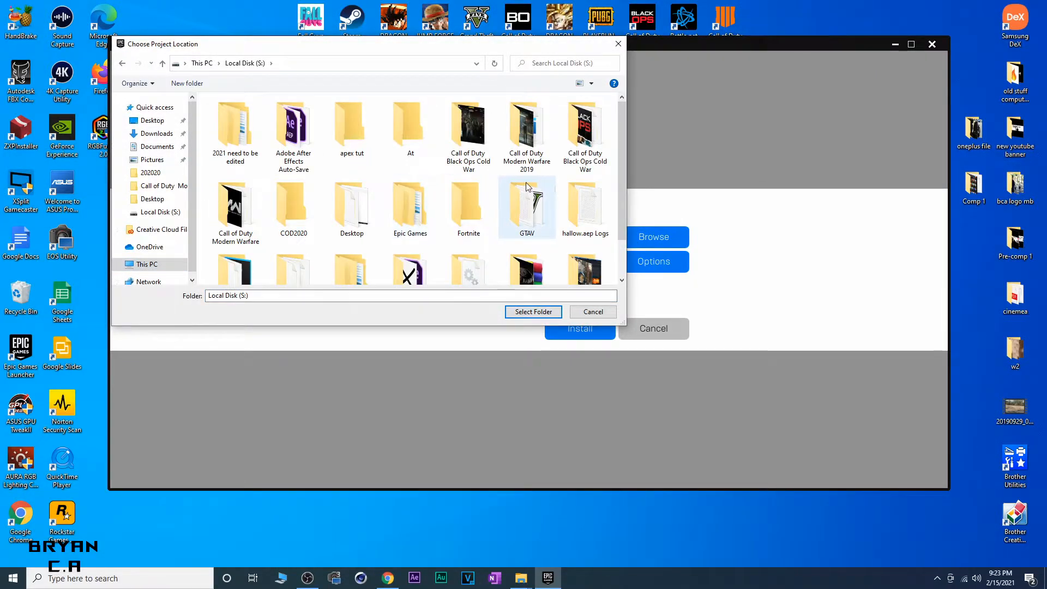
pyautogui.scroll(-3)
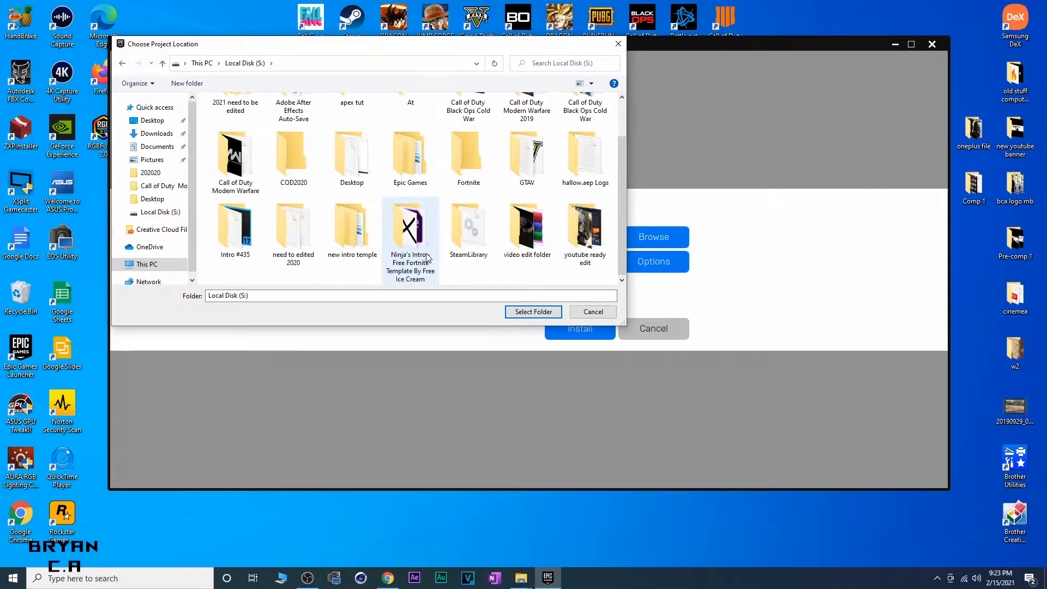
pyautogui.click(410, 153)
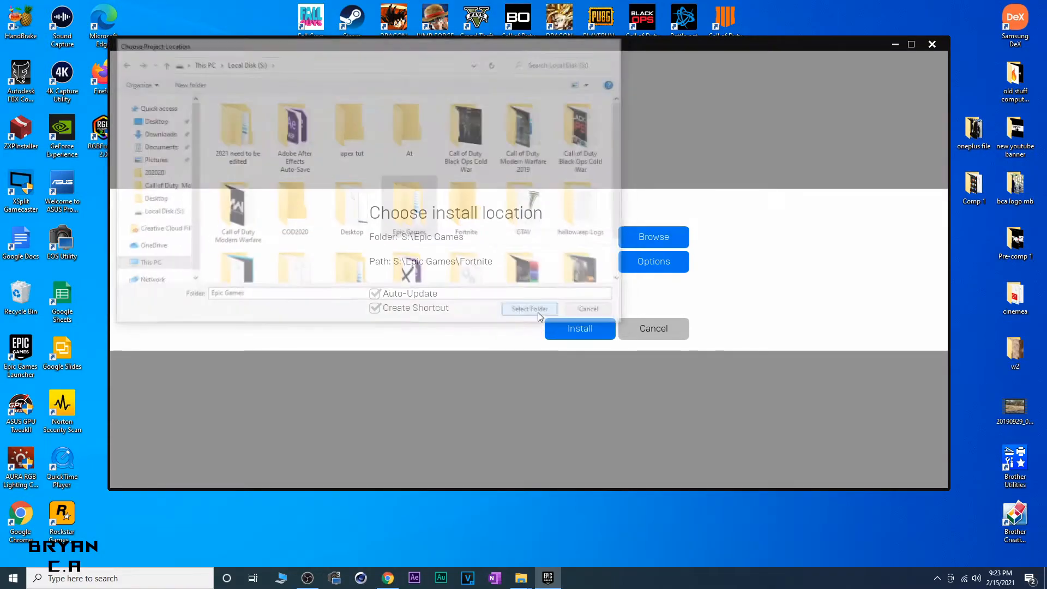
pyautogui.click(530, 308)
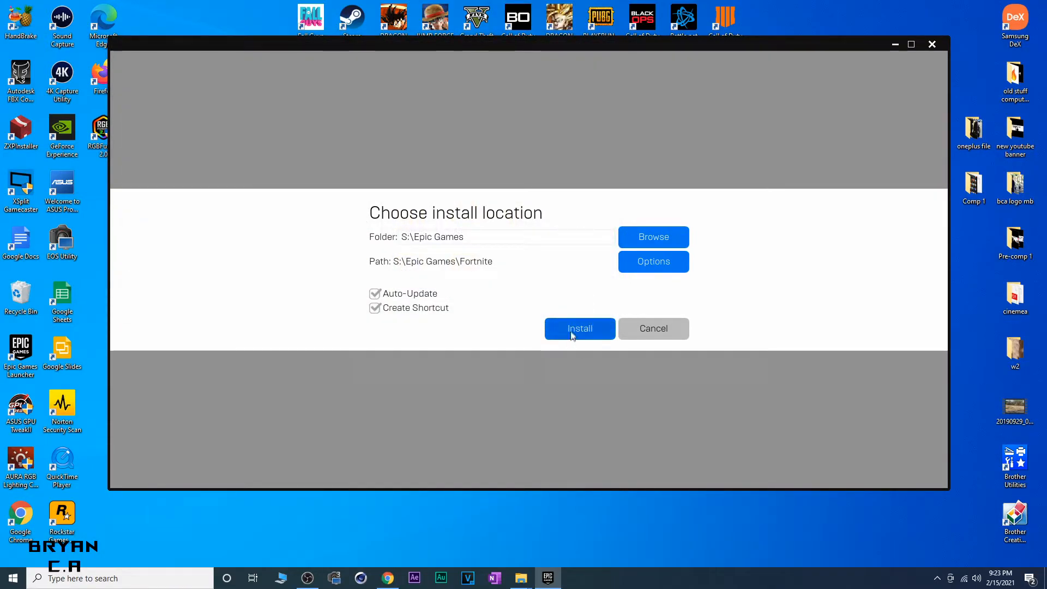
pyautogui.click(581, 329)
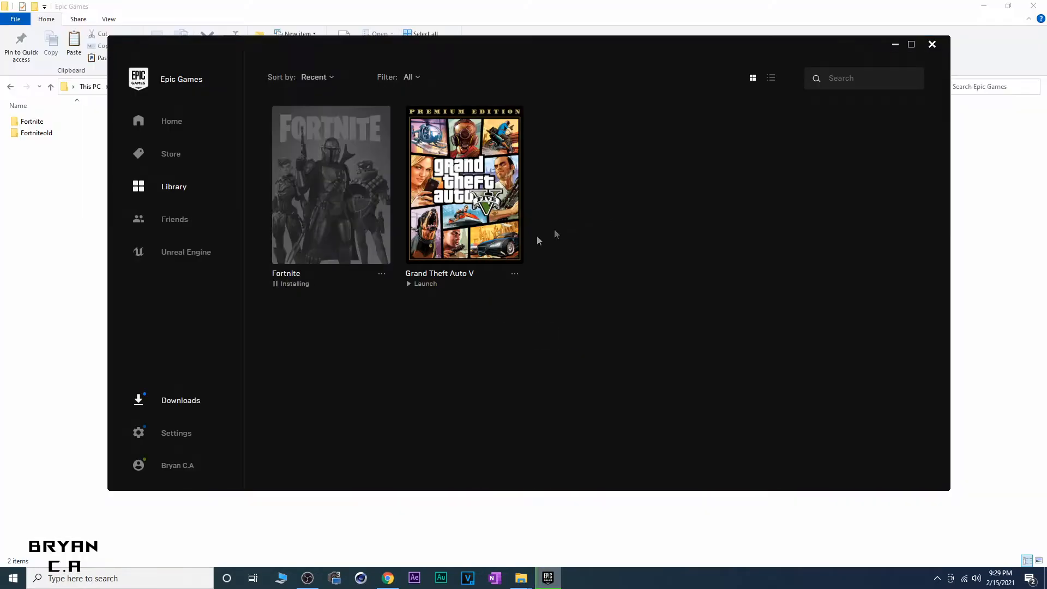
# Step: Cancel the freshly started Fortnite download from the Downloads view
pyautogui.click(181, 401)
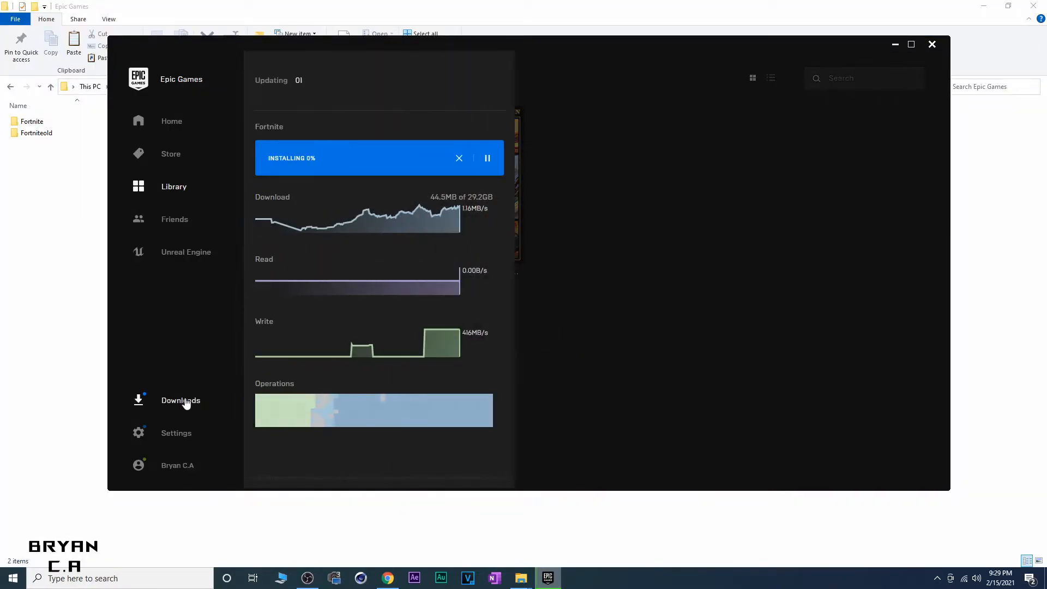
pyautogui.moveTo(458, 160)
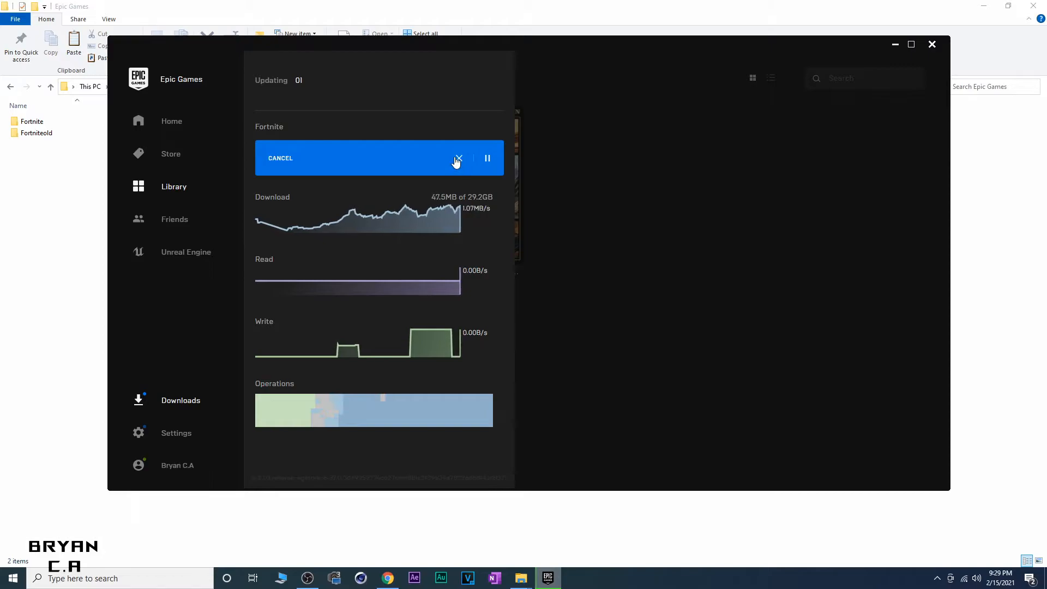
pyautogui.click(459, 158)
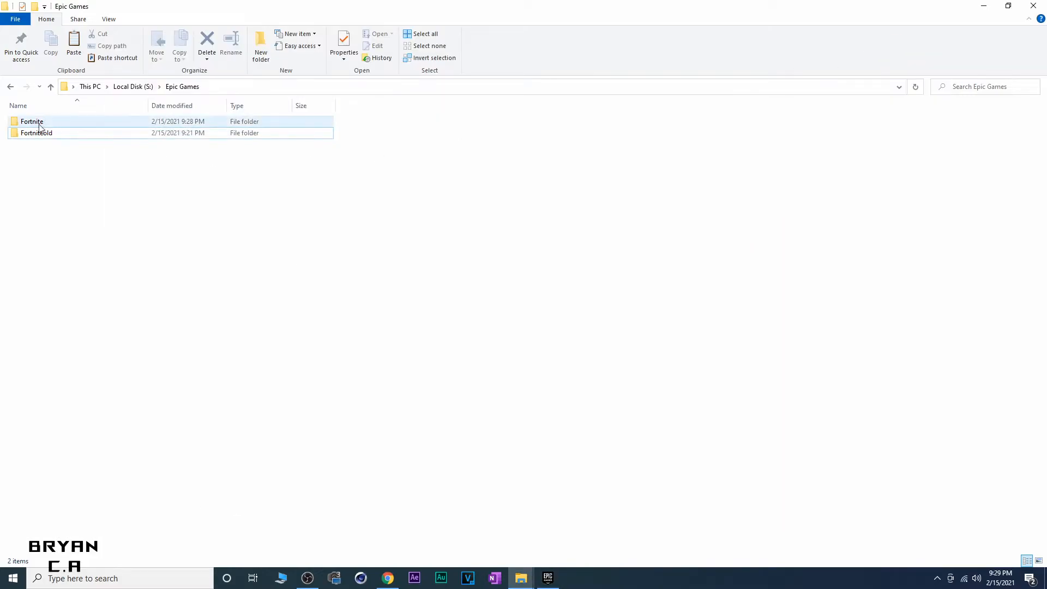
# Step: Browse to S:\Epic Games and bring up actions on the newly created Fortnite folder to delete it
pyautogui.click(89, 86)
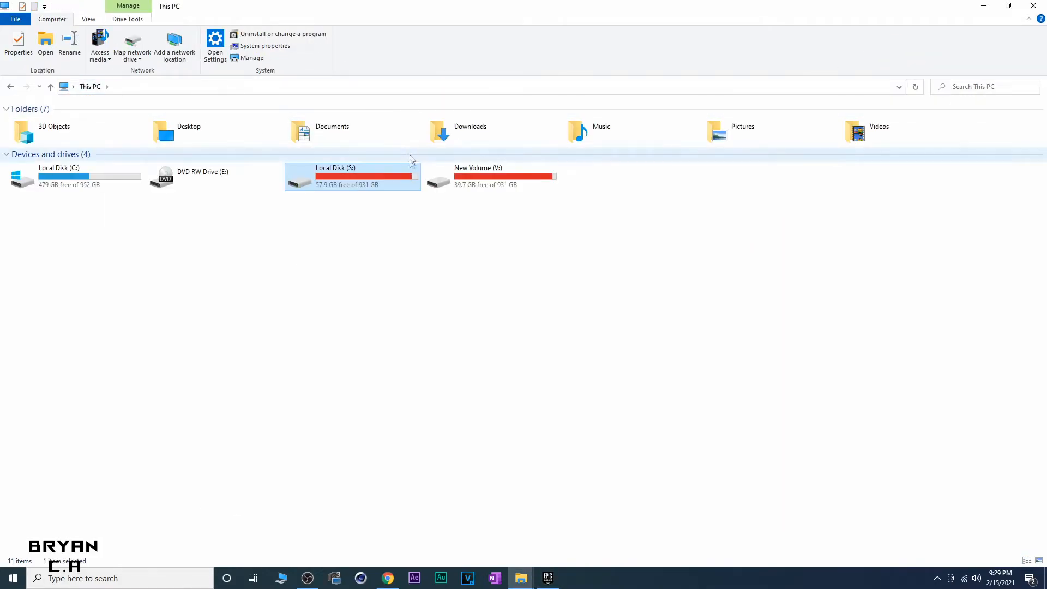
pyautogui.doubleClick(352, 177)
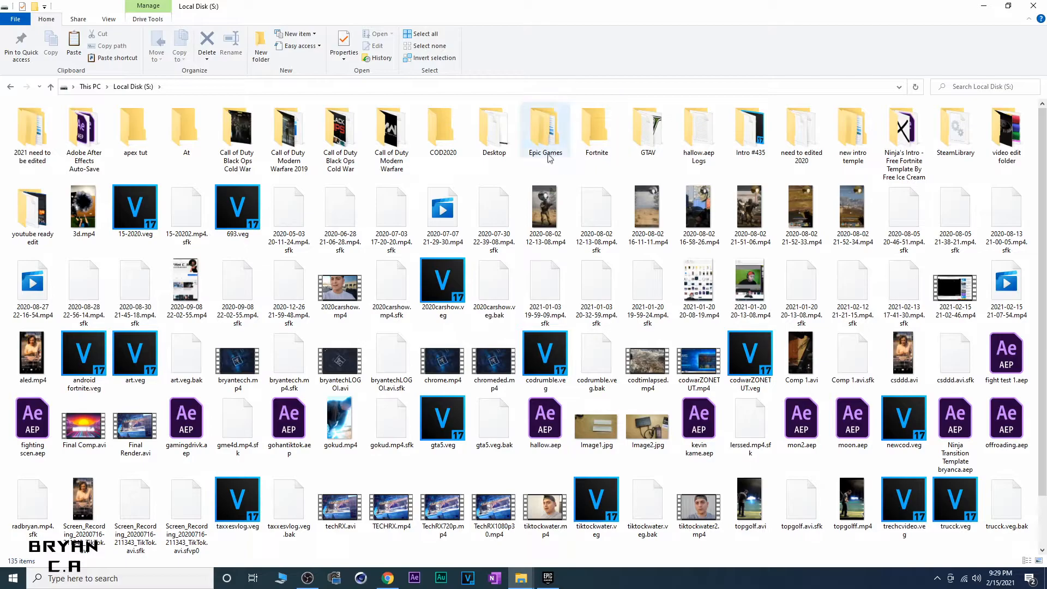
pyautogui.moveTo(550, 143)
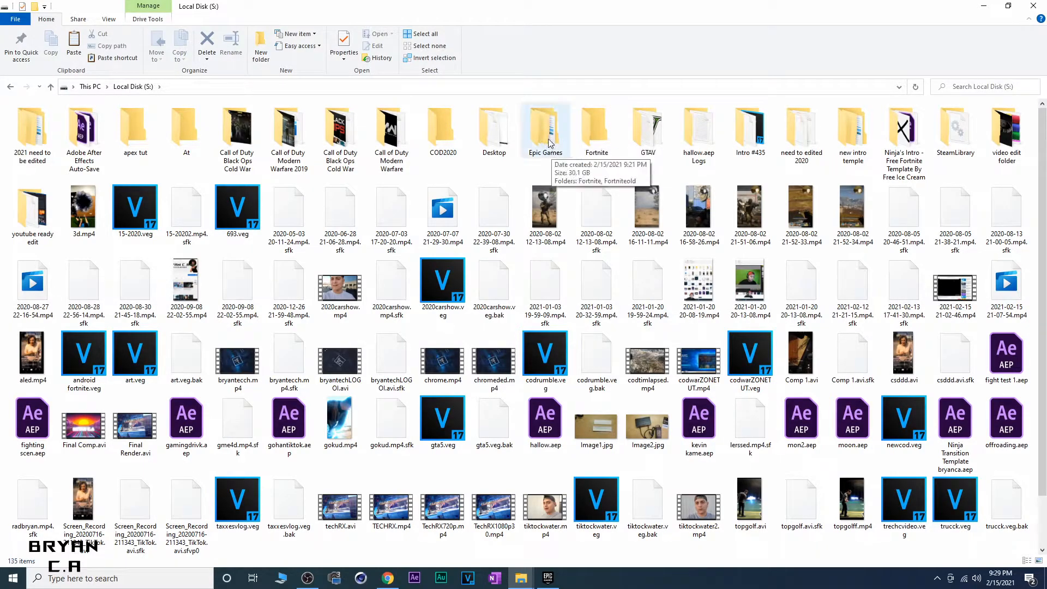
pyautogui.doubleClick(546, 124)
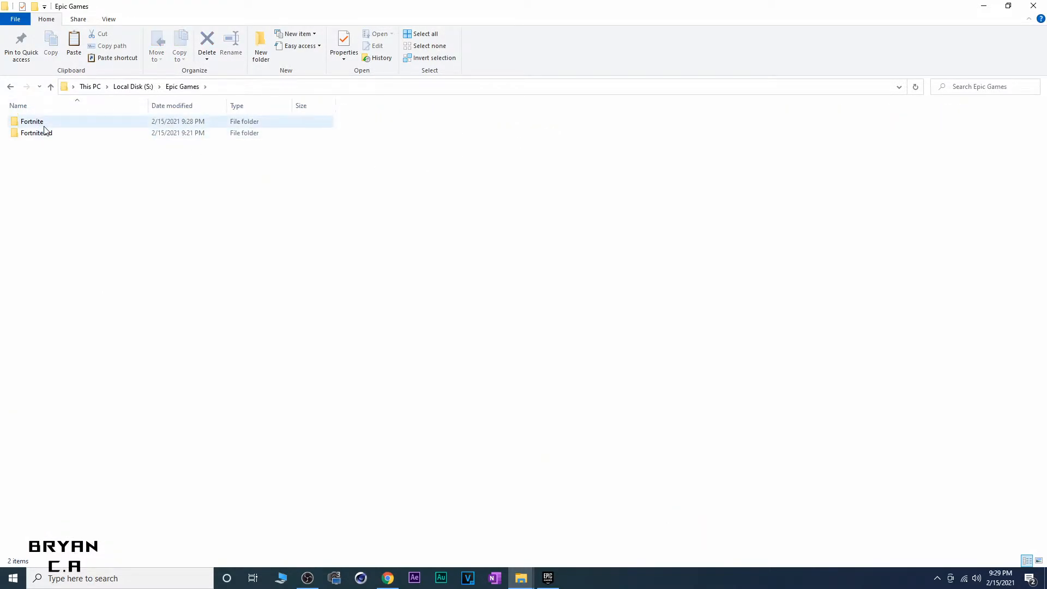
pyautogui.rightClick(31, 122)
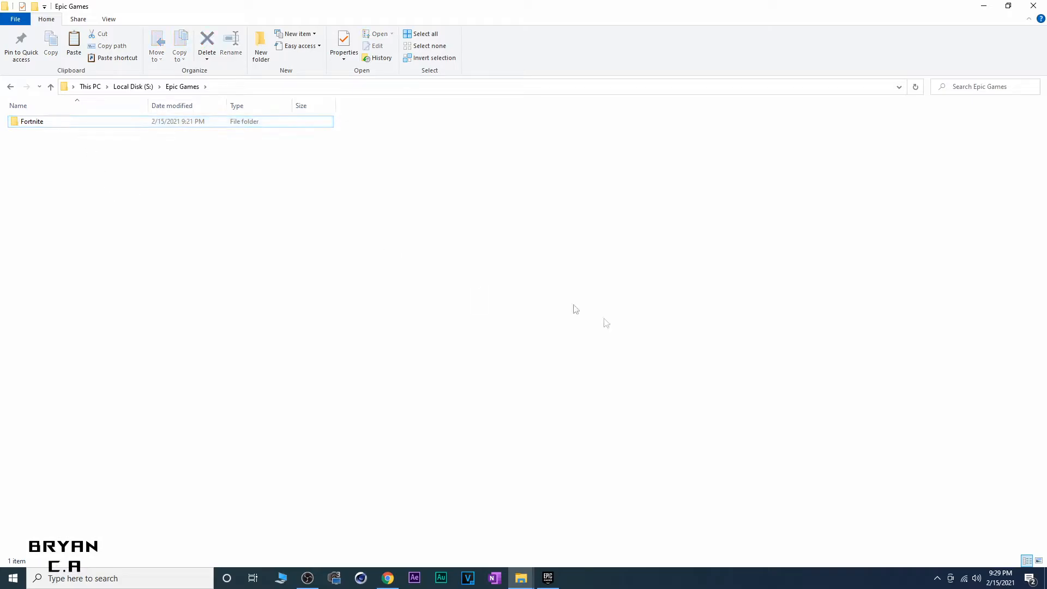
# Step: Resume Fortnite in the library so it verifies the copied files, watching progress in Downloads
pyautogui.click(547, 578)
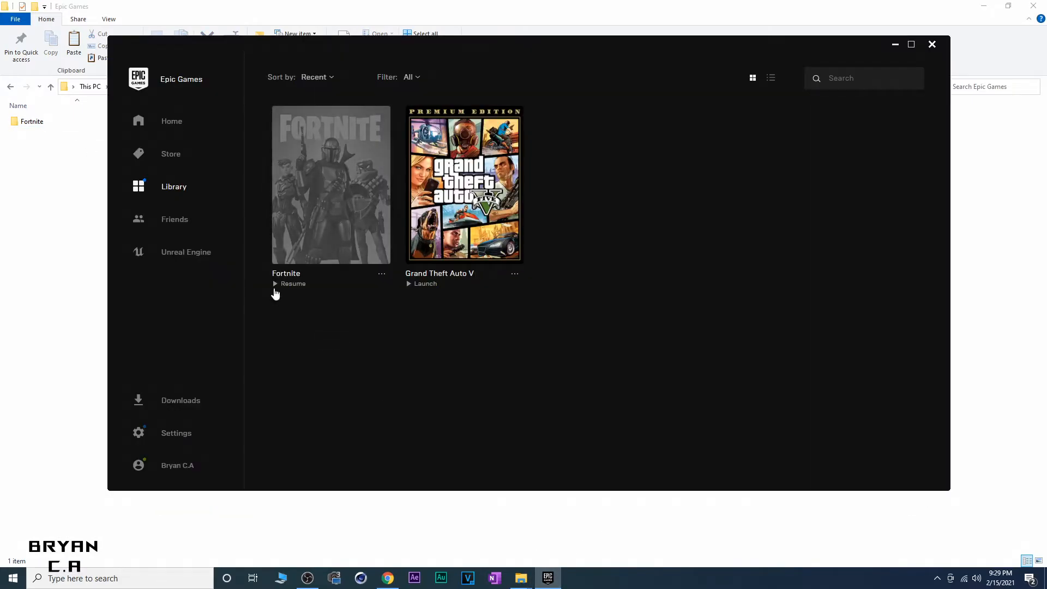
pyautogui.moveTo(282, 329)
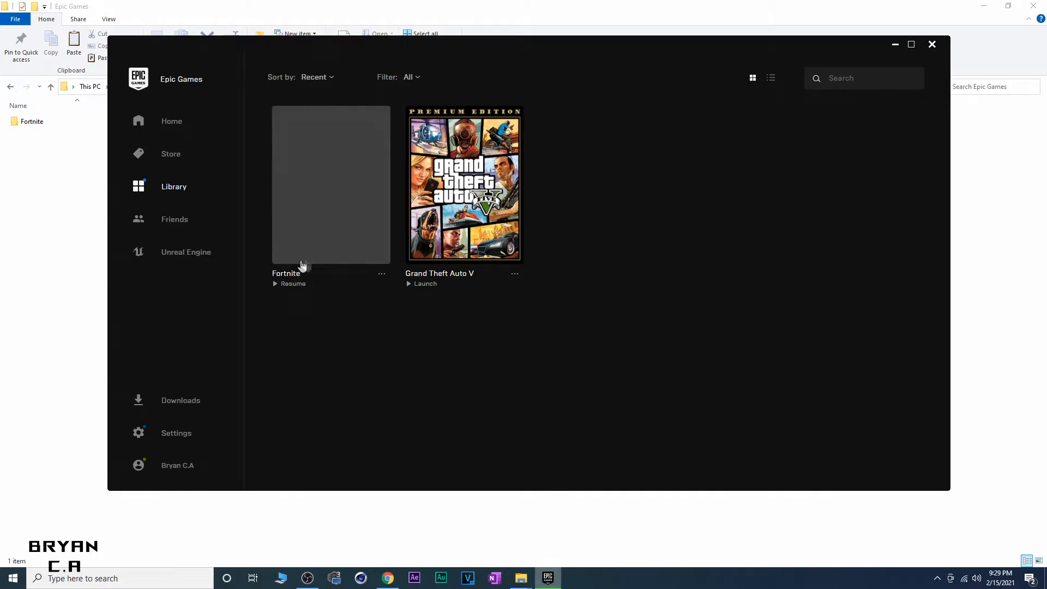
pyautogui.click(289, 284)
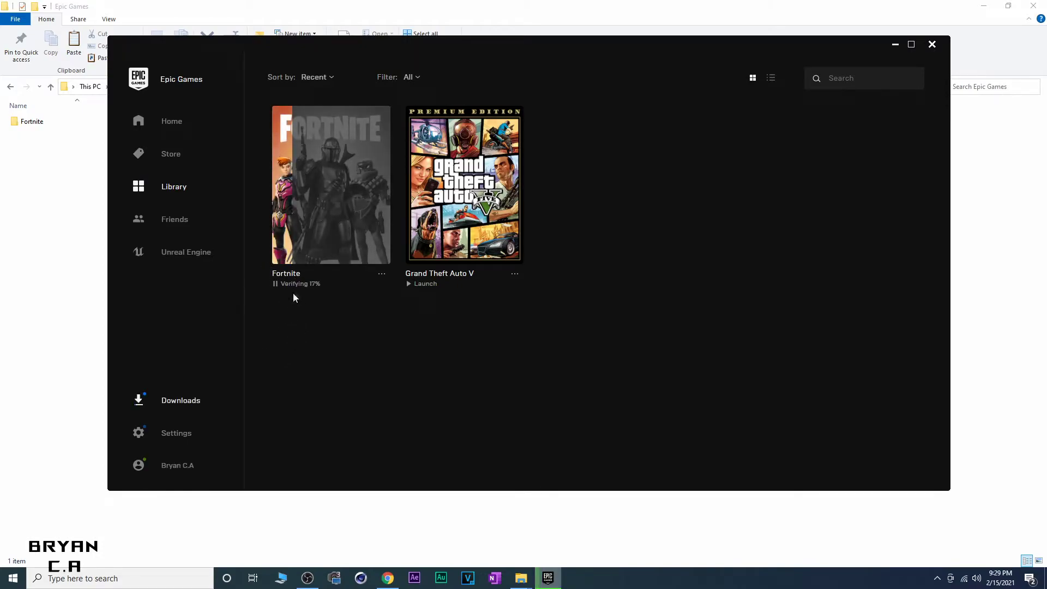
pyautogui.moveTo(327, 320)
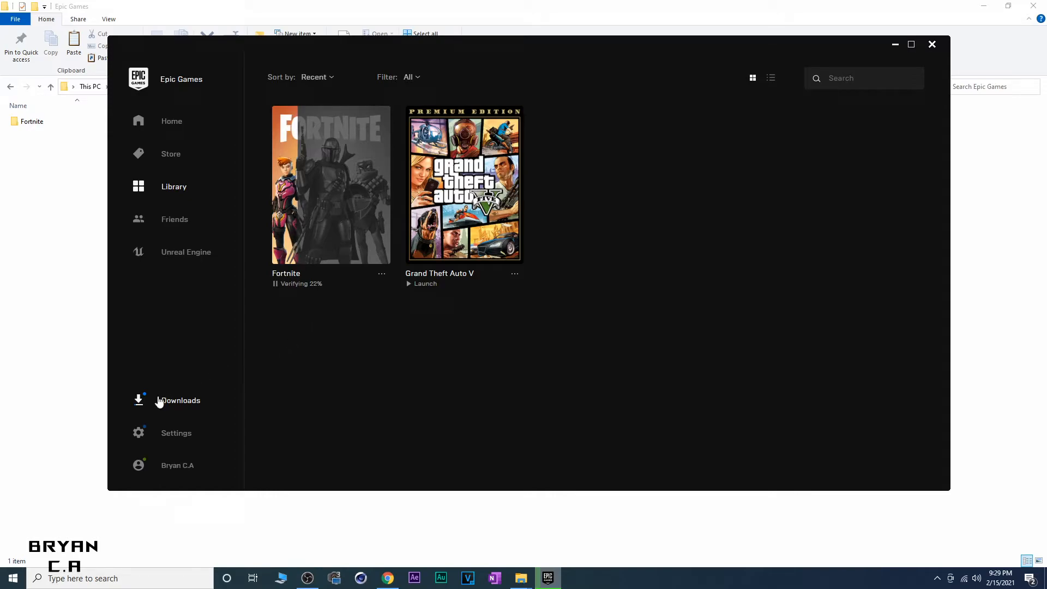
pyautogui.click(180, 401)
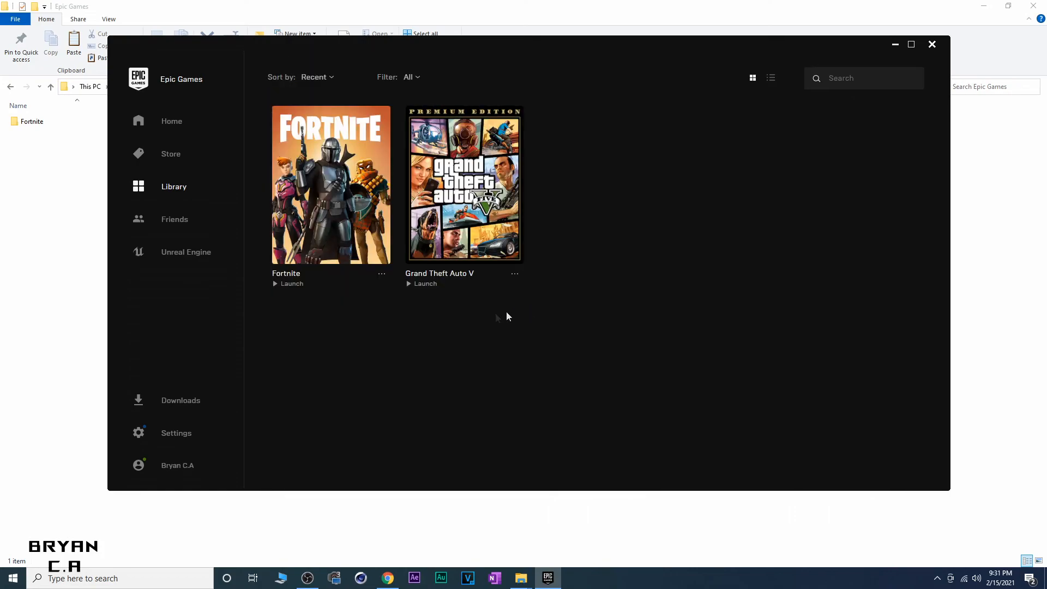
pyautogui.moveTo(282, 284)
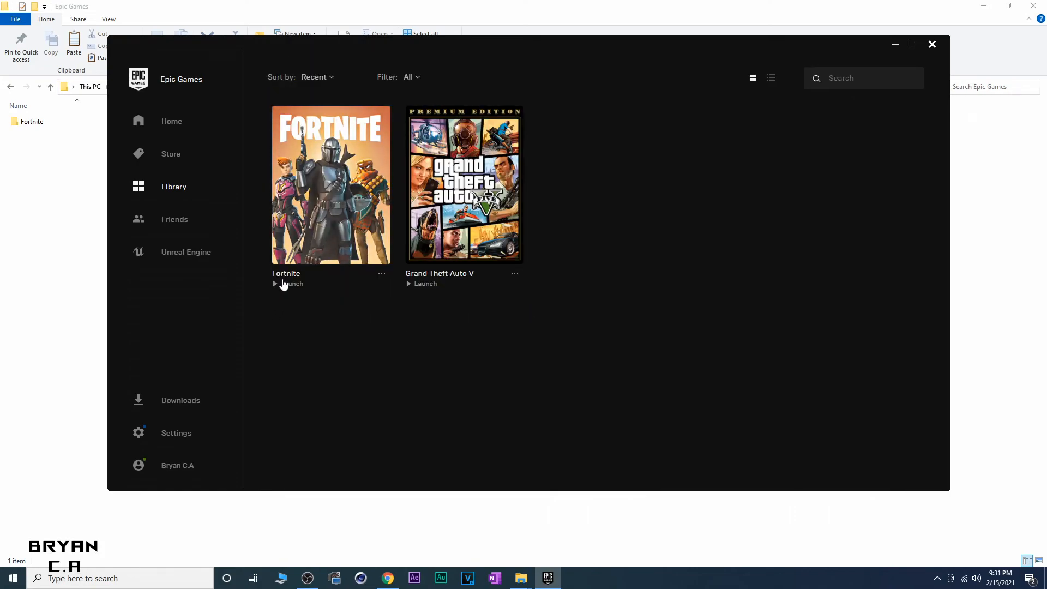
pyautogui.moveTo(932, 44)
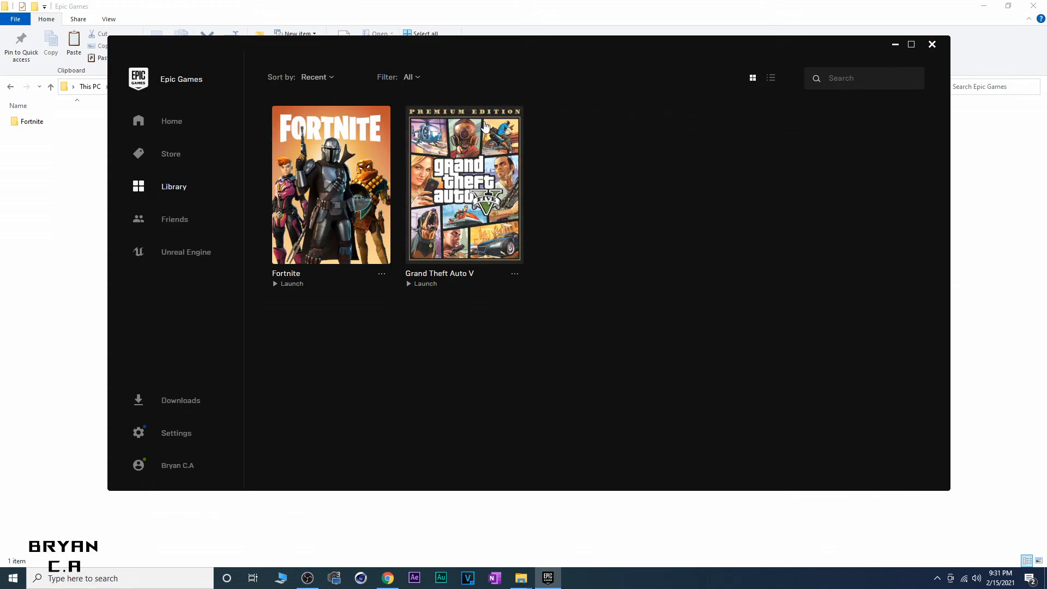
pyautogui.moveTo(331, 294)
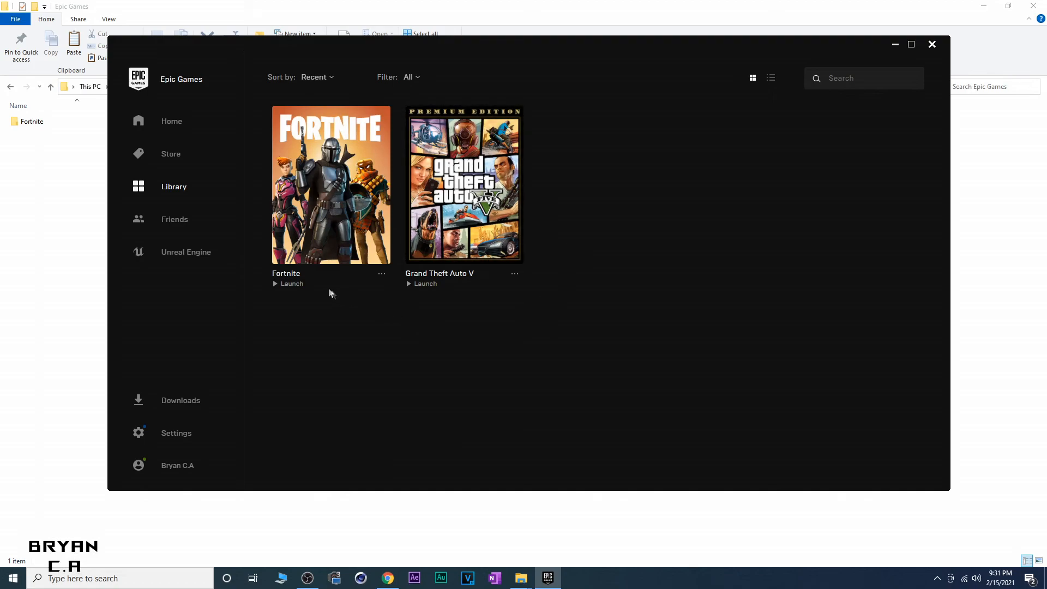
pyautogui.moveTo(283, 285)
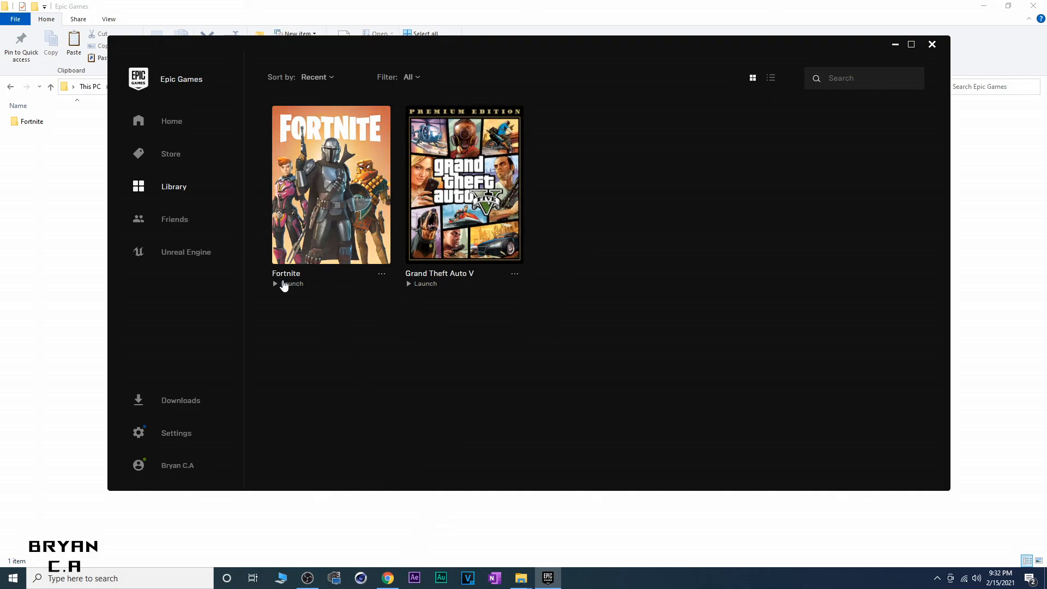